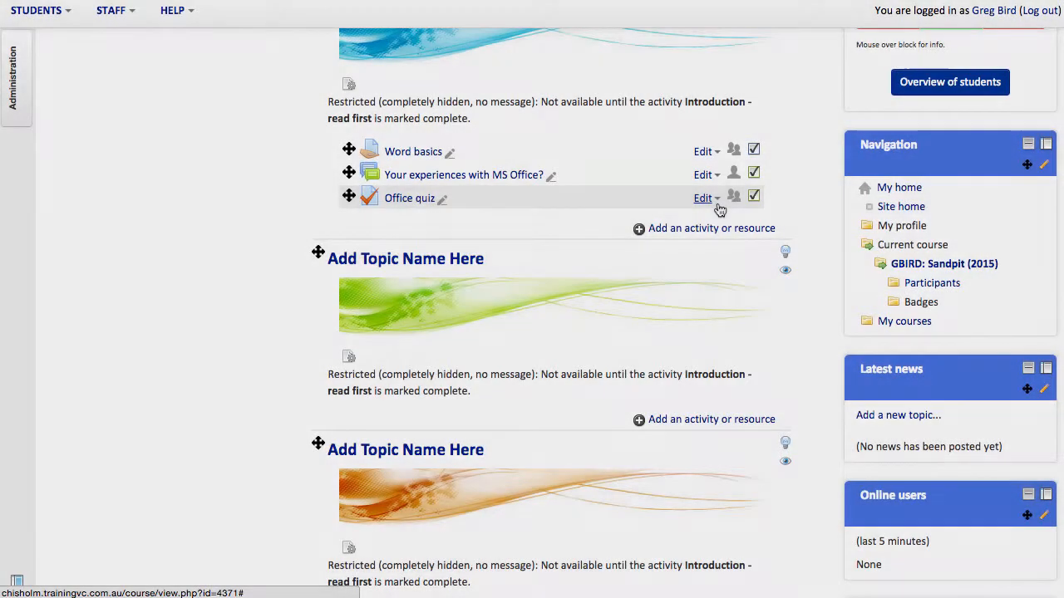
Go to the Office quiz's Edit settings from the Microsoft Office fundamentals course page.
click(703, 198)
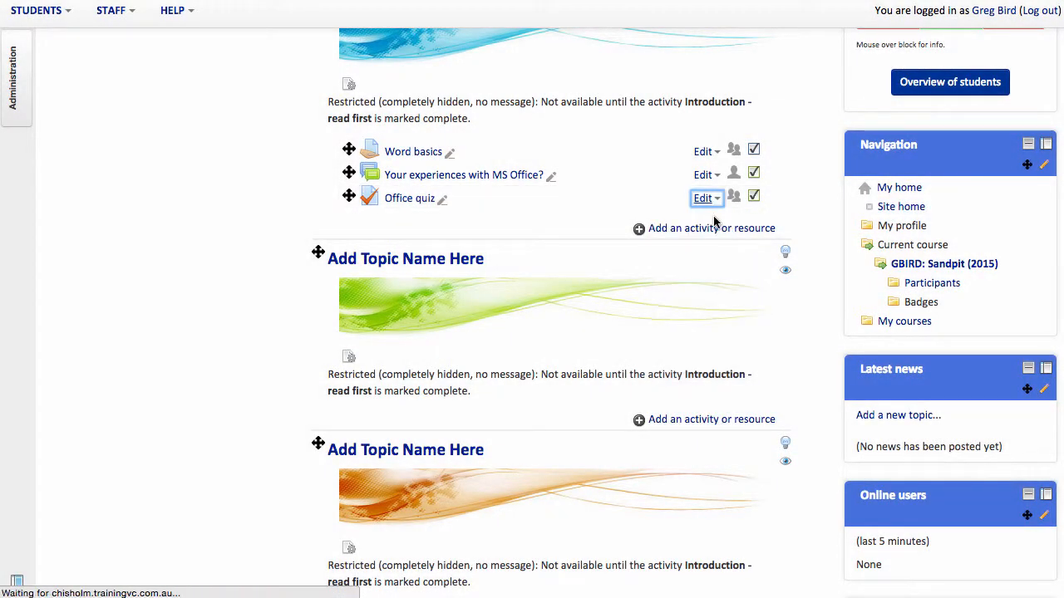
click(705, 198)
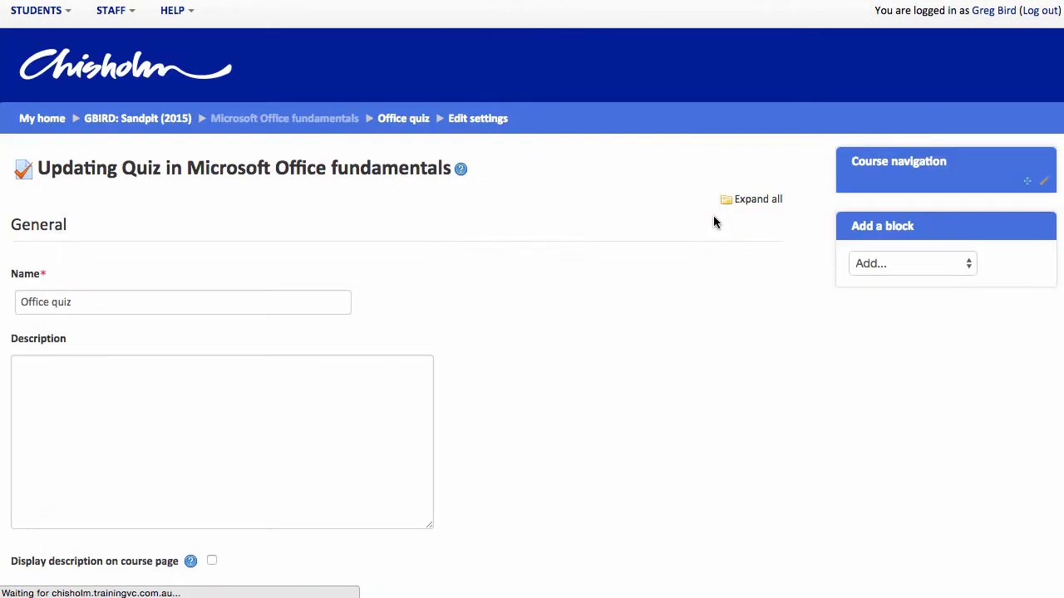
Expand all settings sections and review Timing, Grade and Extra restrictions on attempts.
click(758, 199)
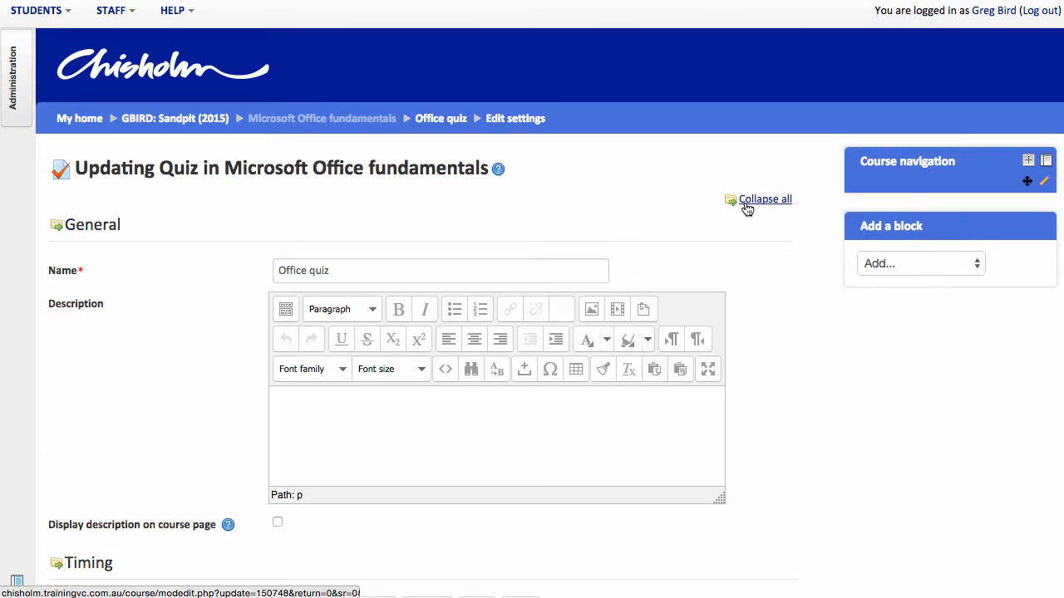
scroll(up, 3)
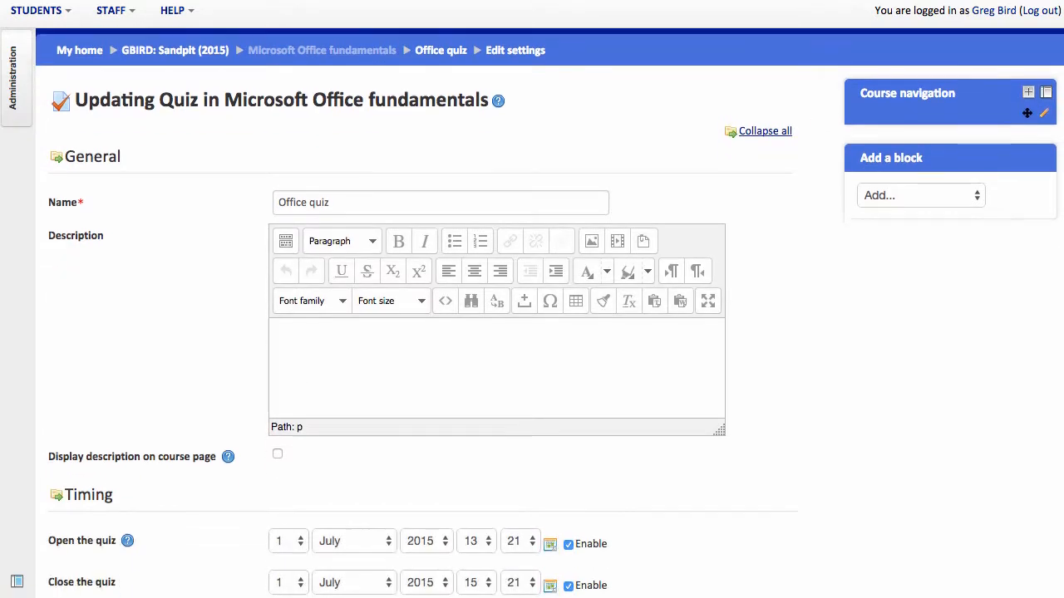
scroll(down, 3)
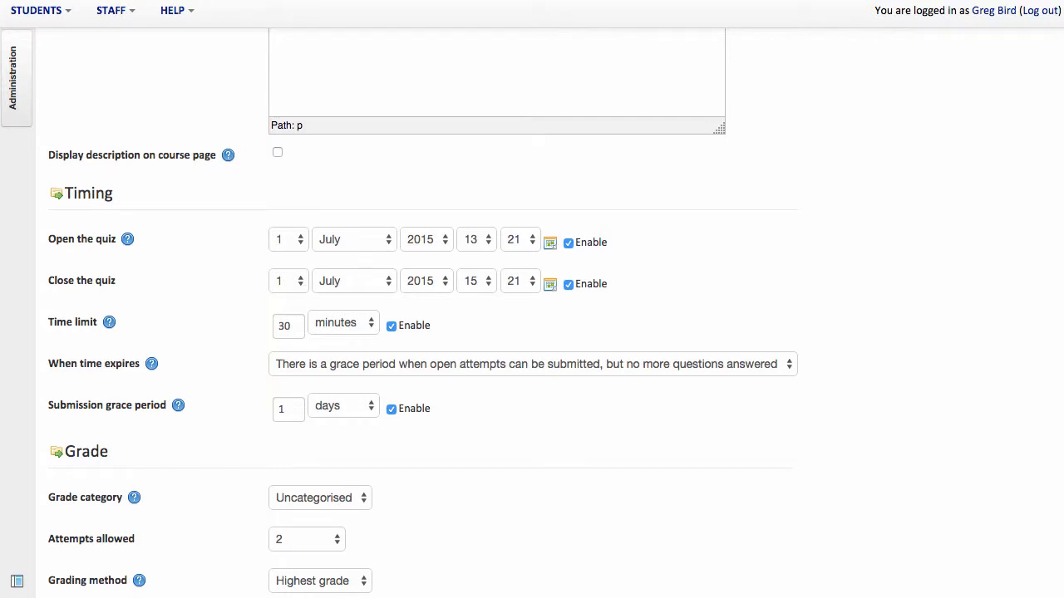
scroll(down, 3)
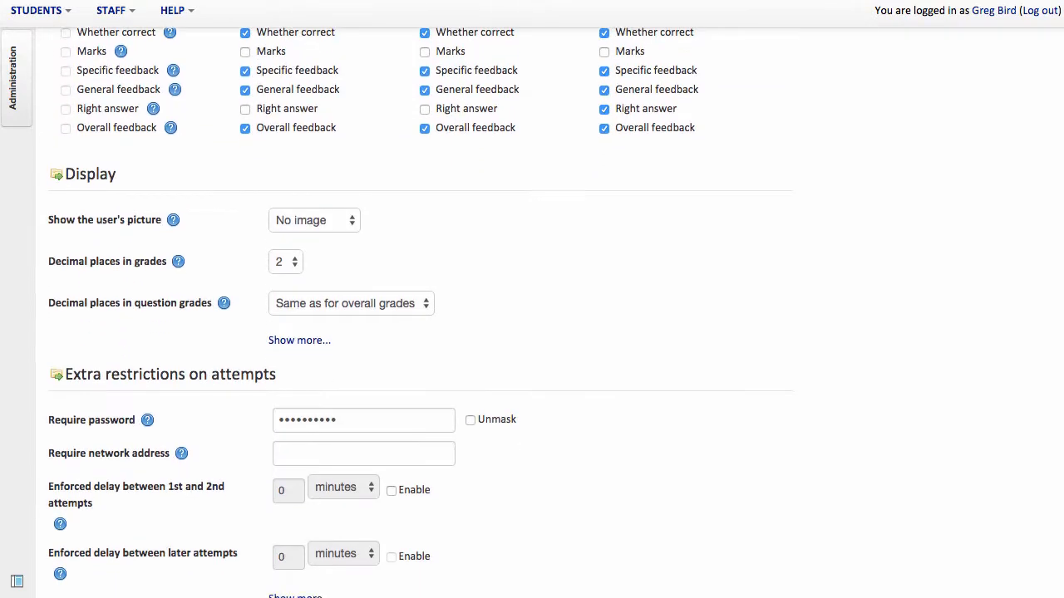
scroll(down, 3)
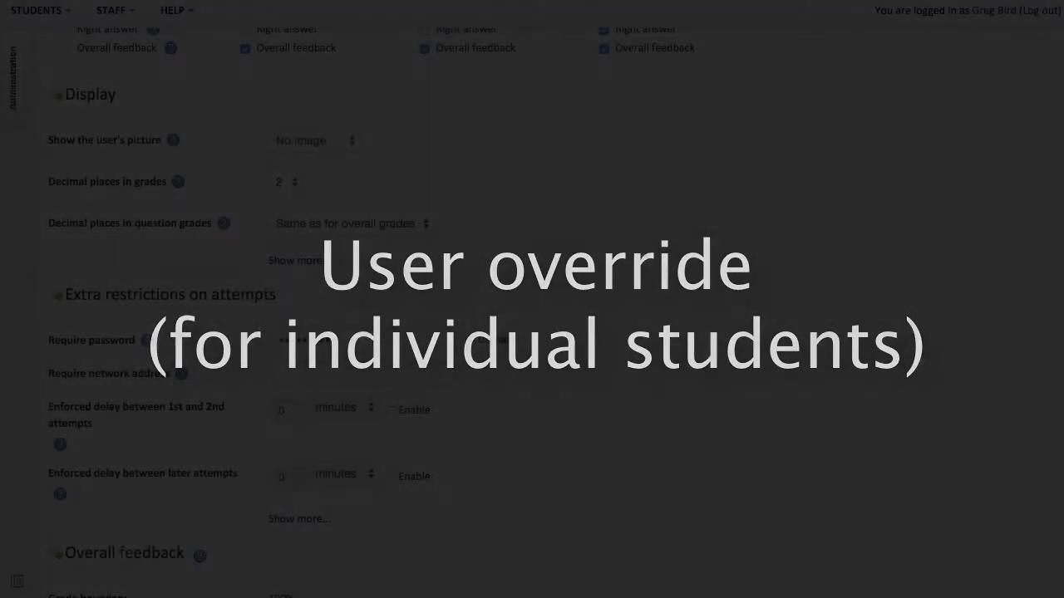
Go to Quiz administration > User overrides, which lists no overrides yet.
click(15, 75)
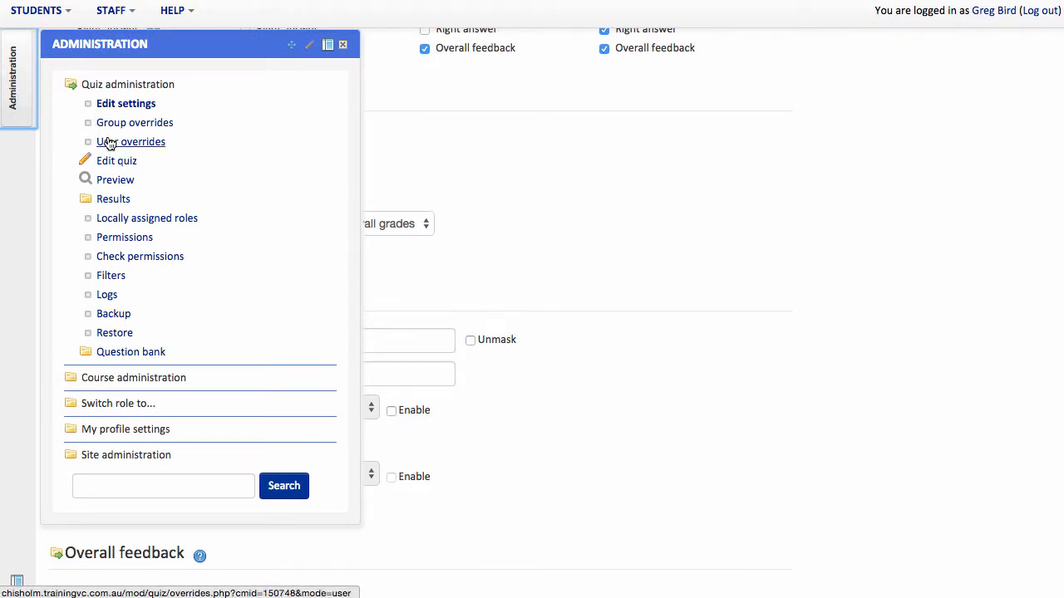
click(129, 141)
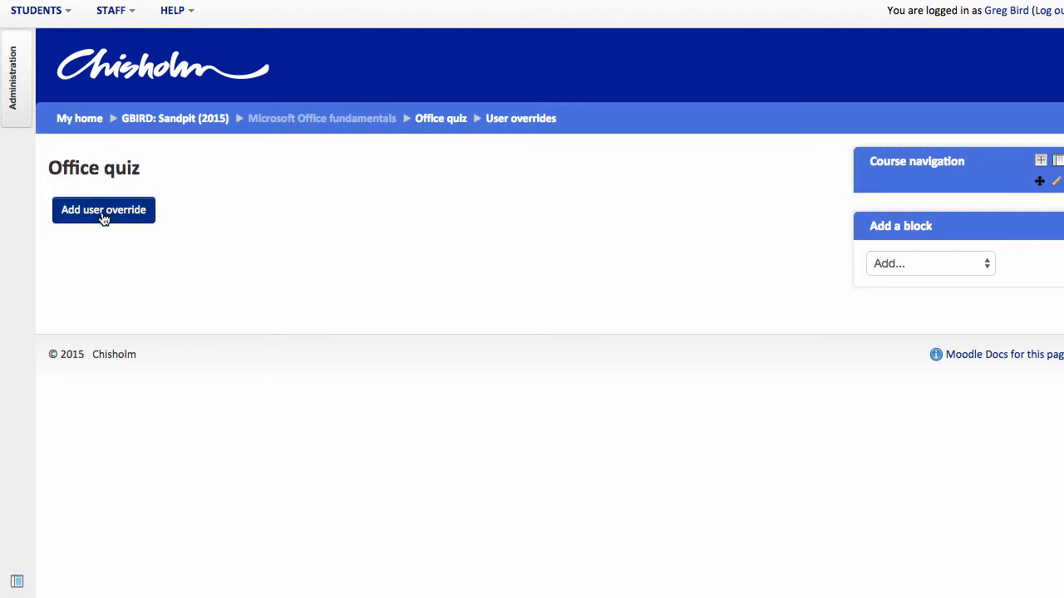
click(103, 210)
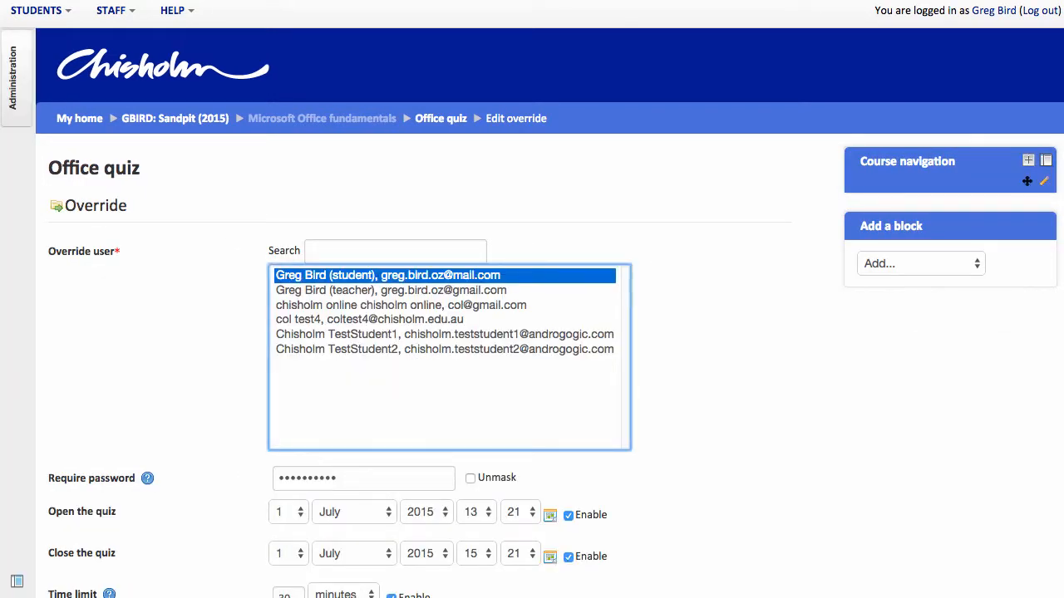
scroll(up, 3)
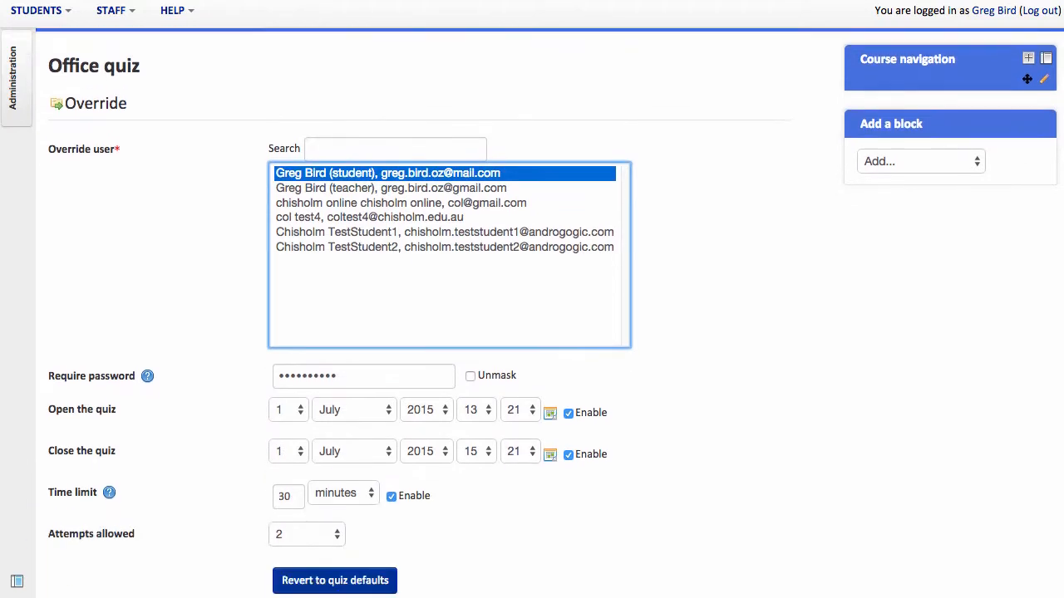
scroll(down, 3)
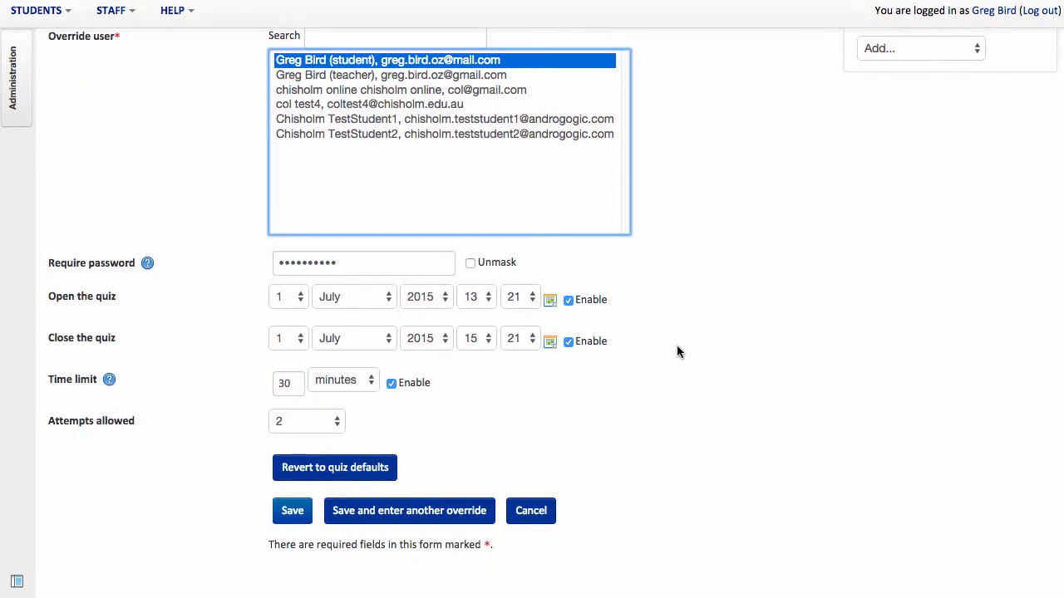
click(471, 263)
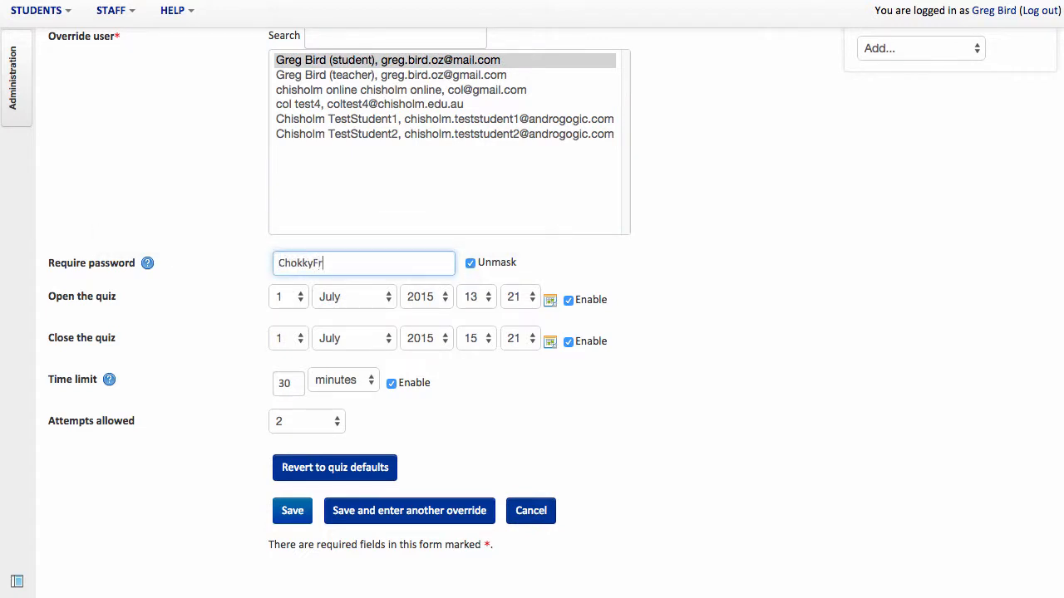
text(ogs)
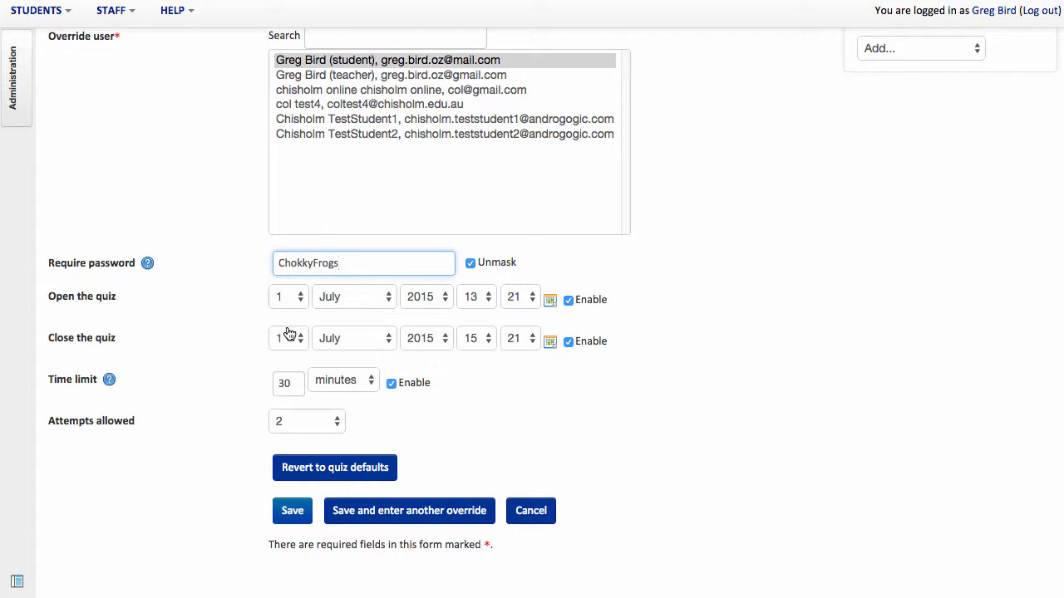
Set the quiz to close on 7 July 2015 and save the student override.
click(288, 338)
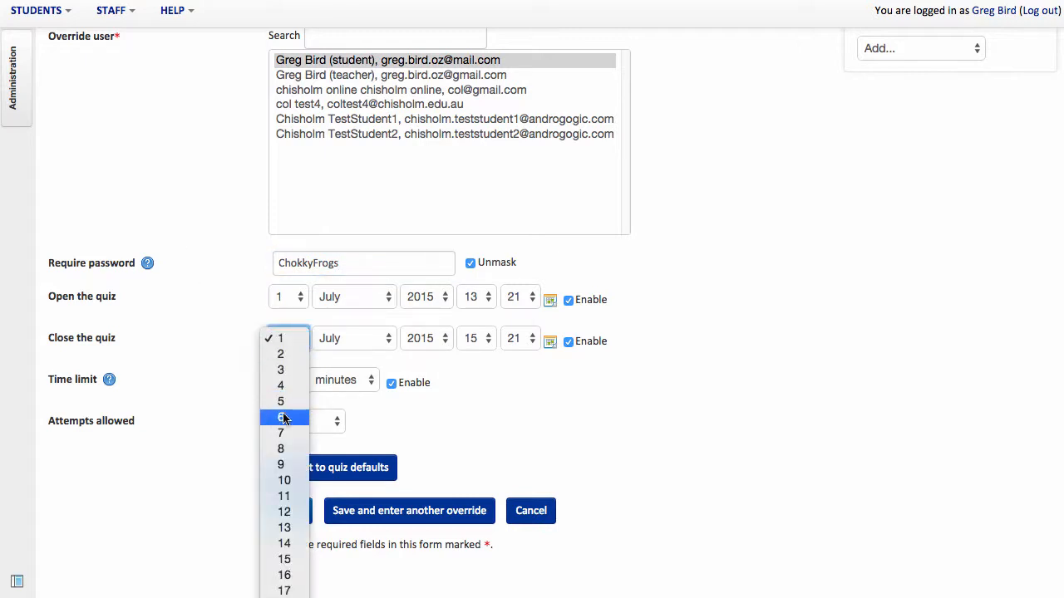
click(279, 433)
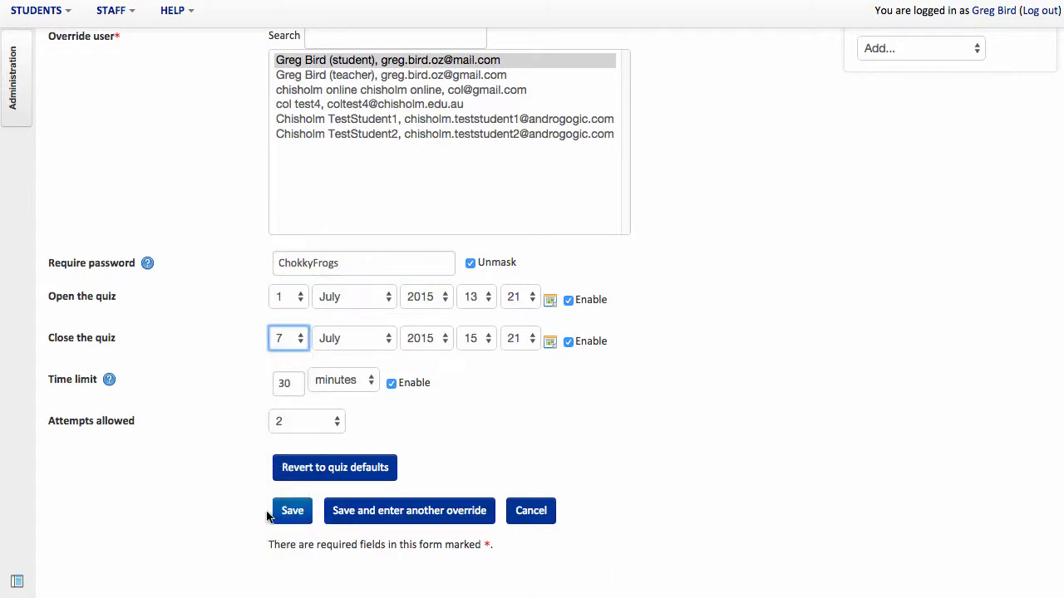
click(292, 510)
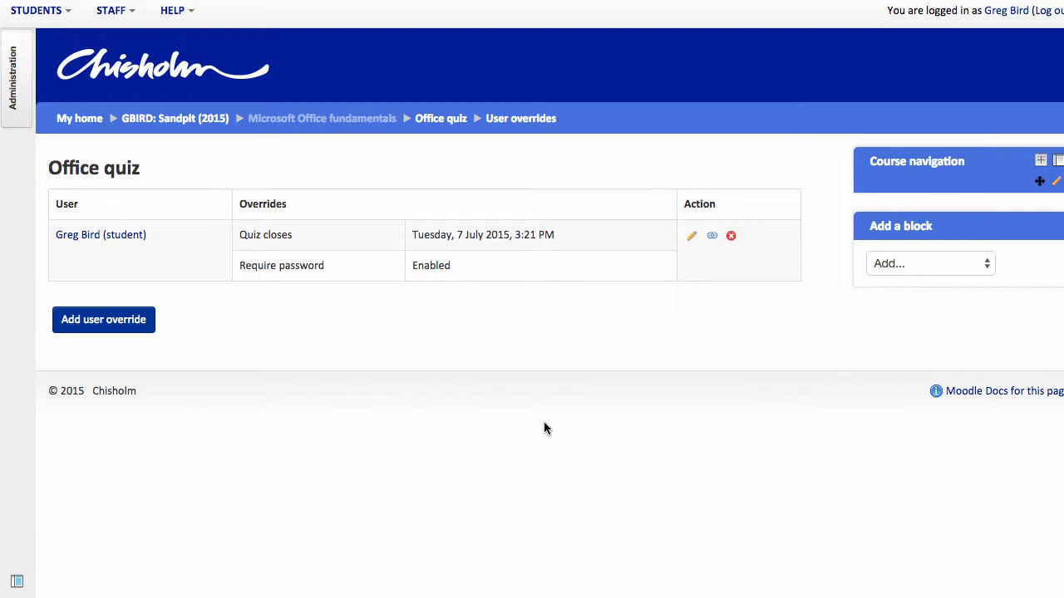
mouse_move(173, 158)
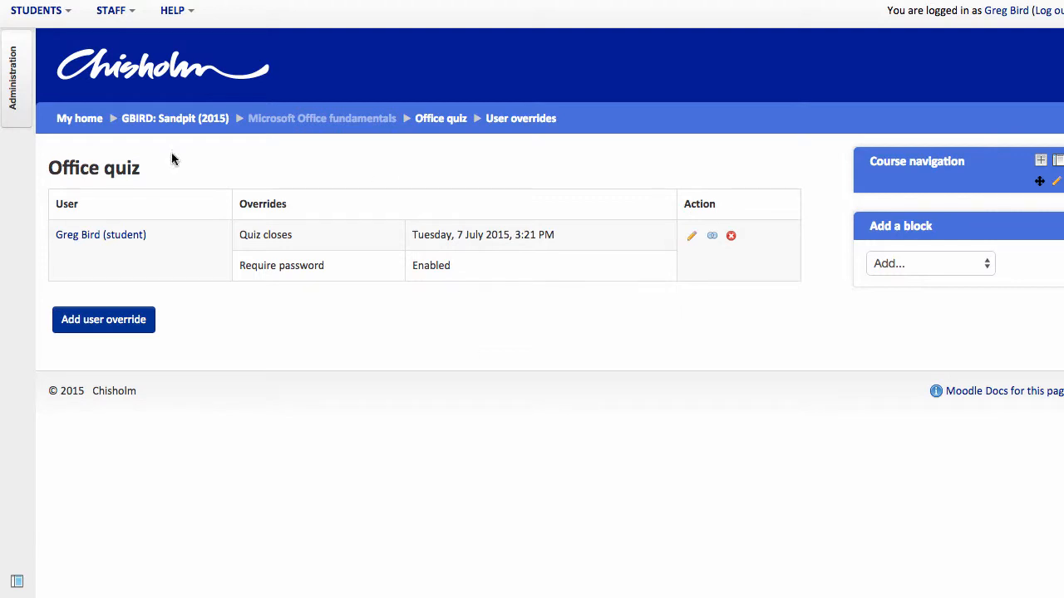
Go to Quiz administration > Group overrides, which lists no group overrides yet.
click(13, 80)
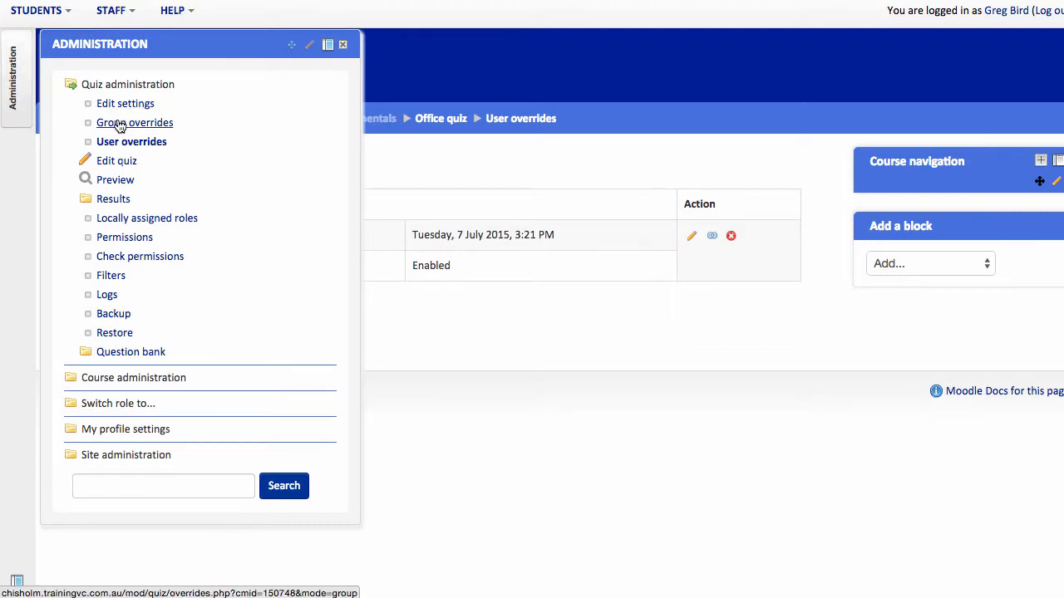
click(134, 123)
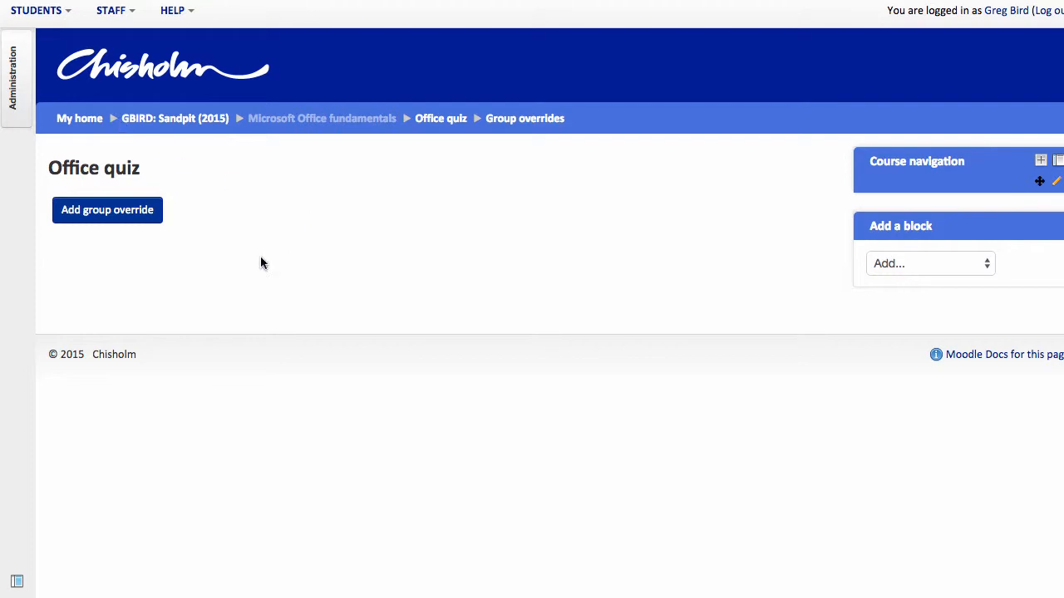
click(107, 210)
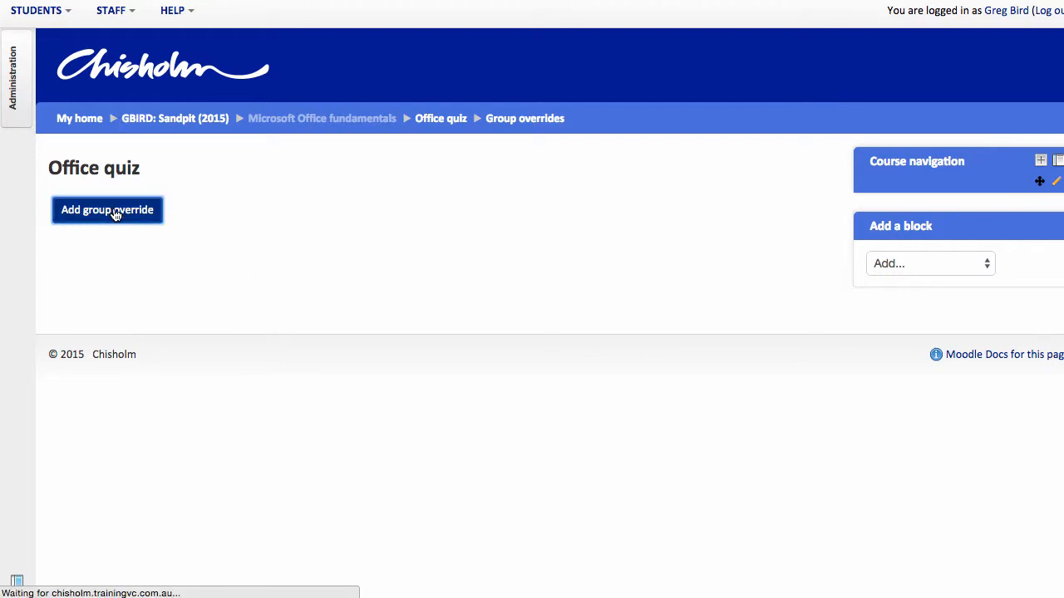
click(107, 210)
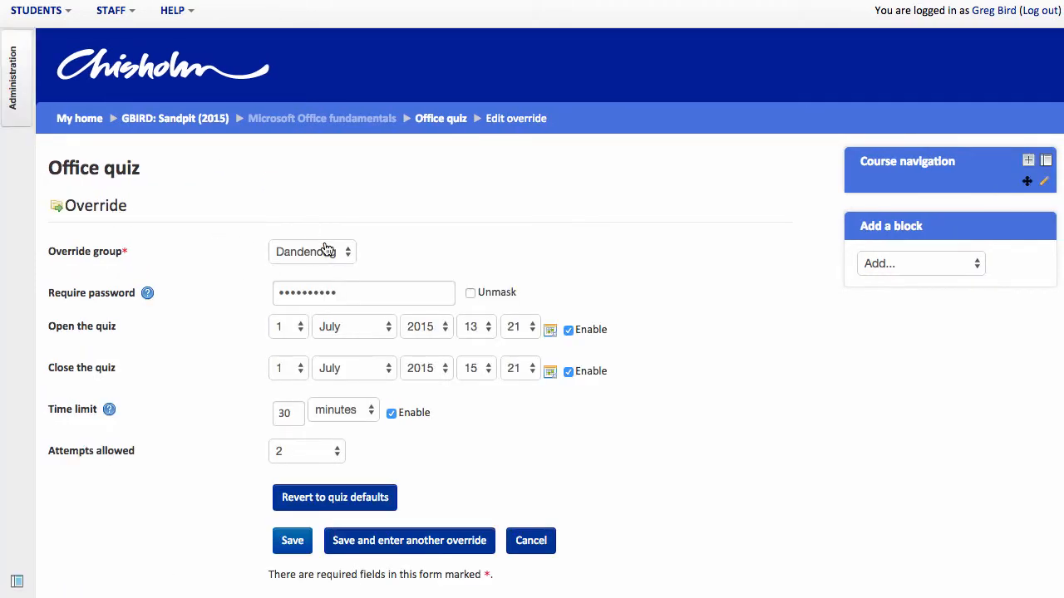
click(313, 251)
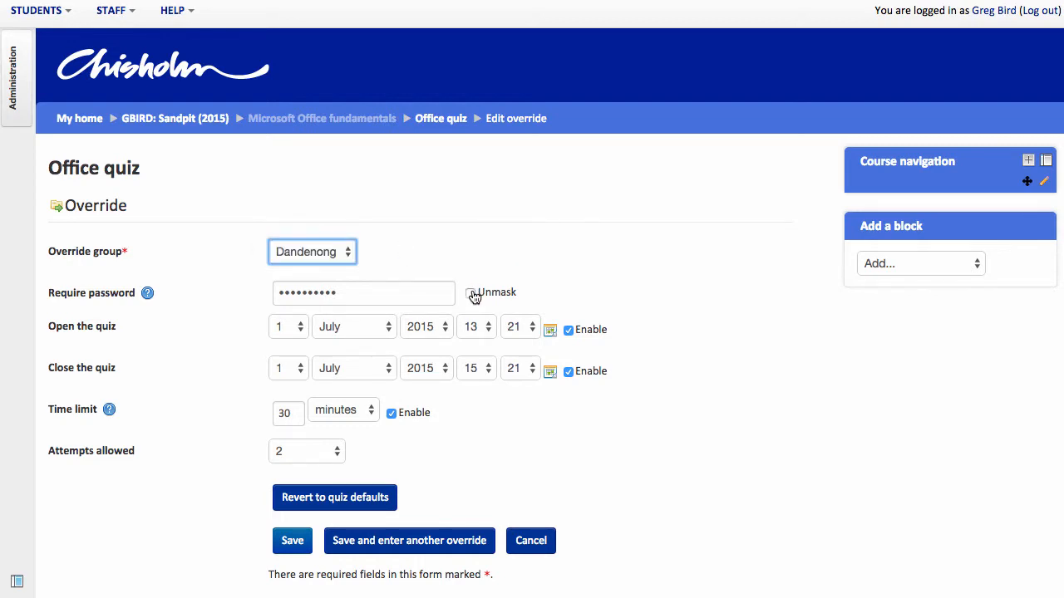
click(469, 292)
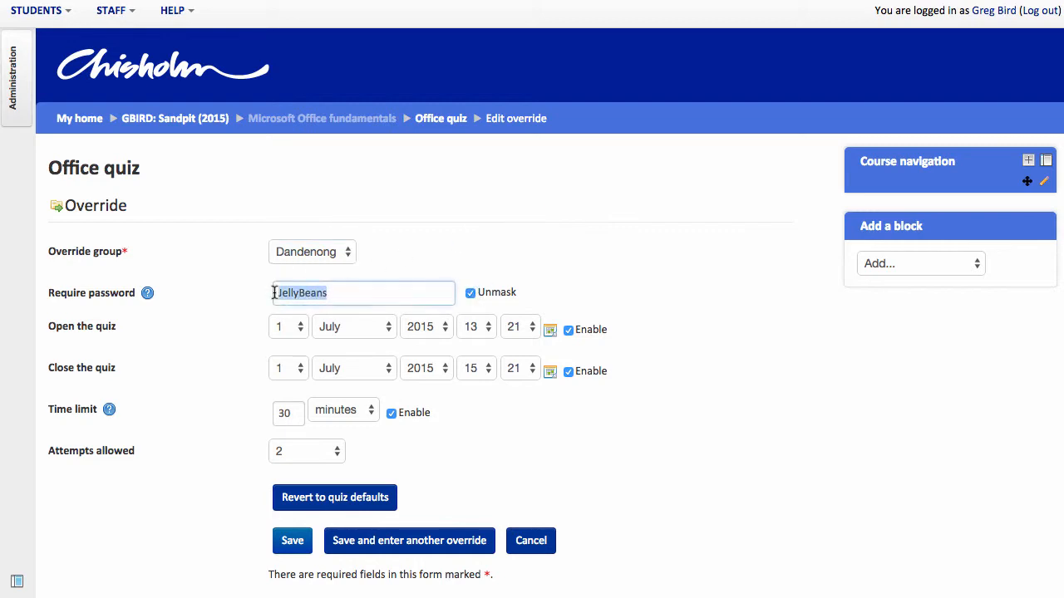
double_click(300, 292)
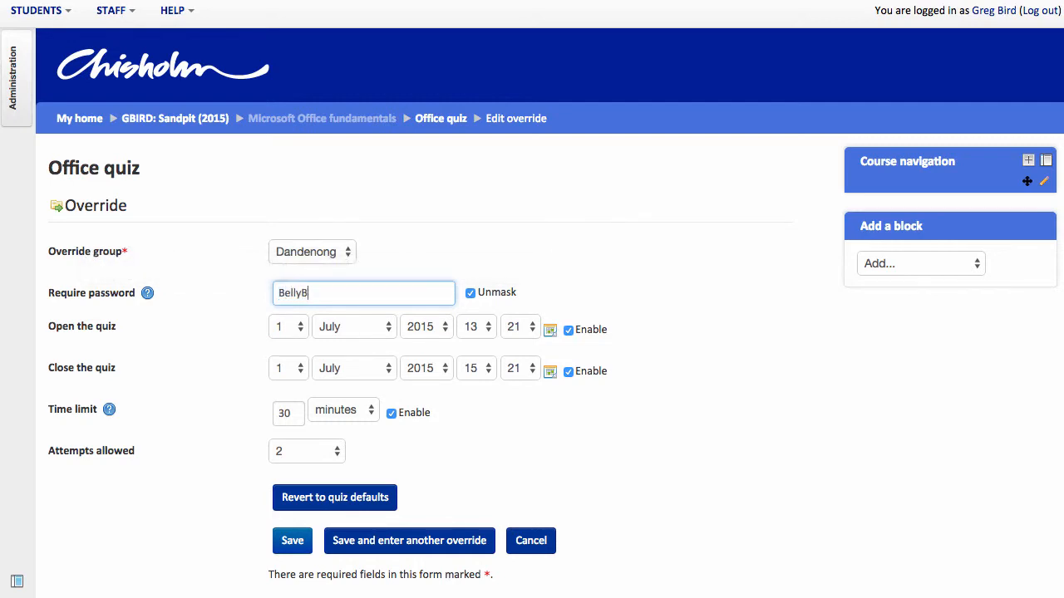
text(uttons)
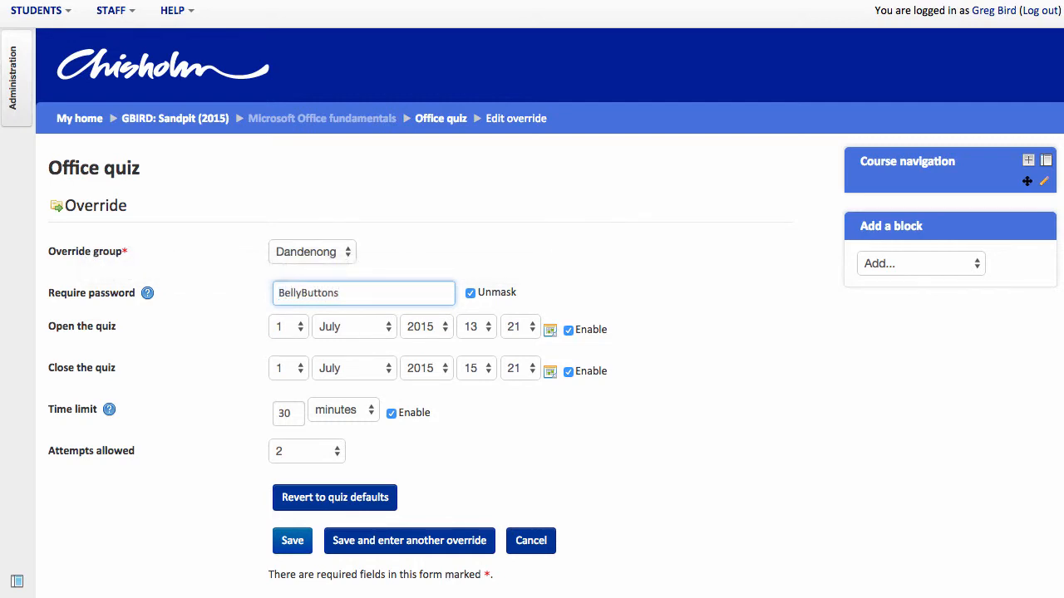
Set the quiz to close on 7 July 2015 and save the Dandenong group override.
click(289, 369)
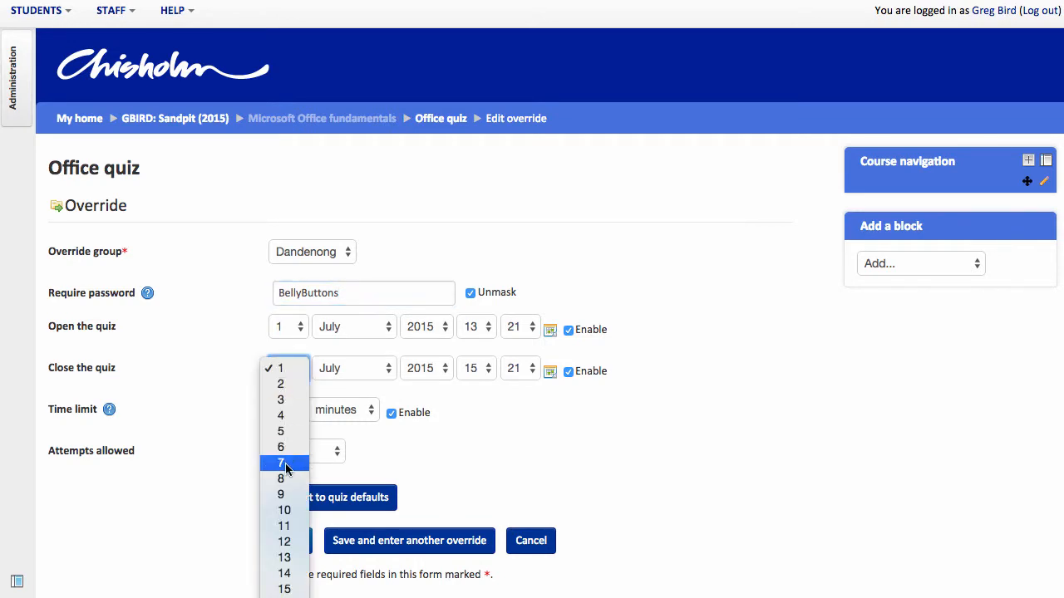
click(279, 463)
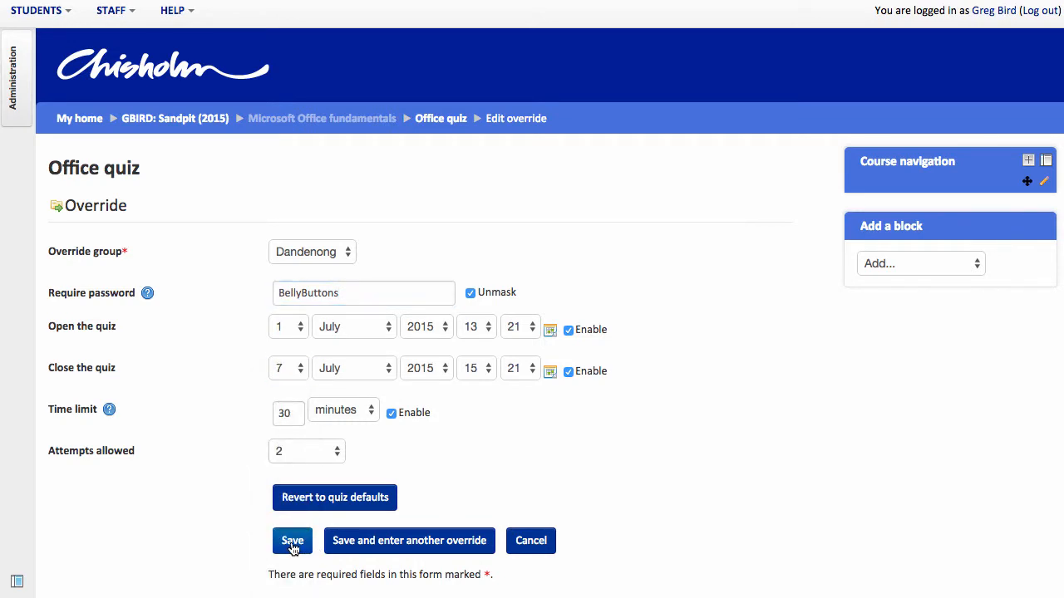
click(293, 542)
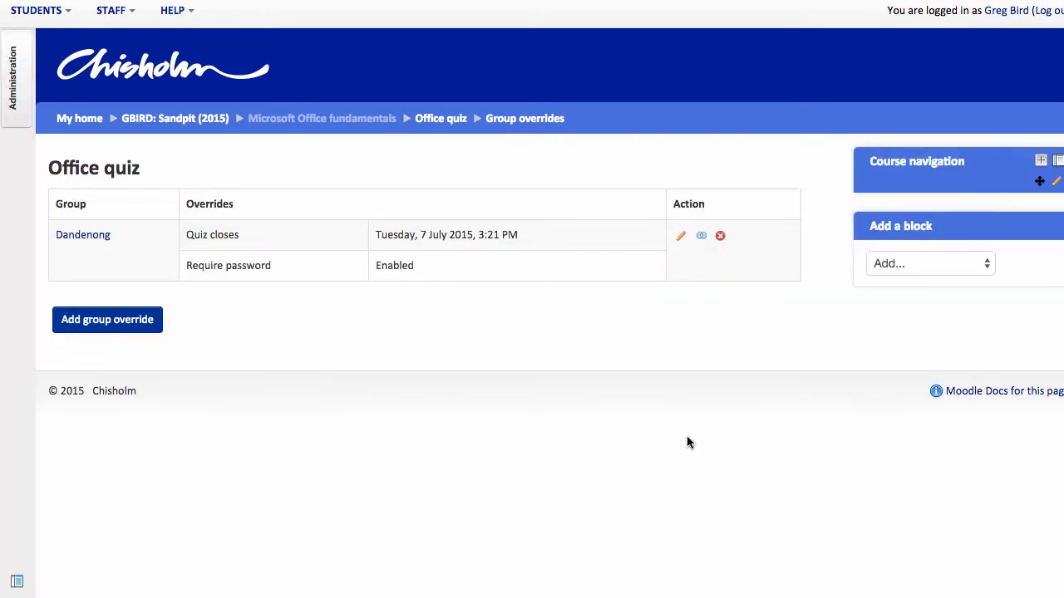